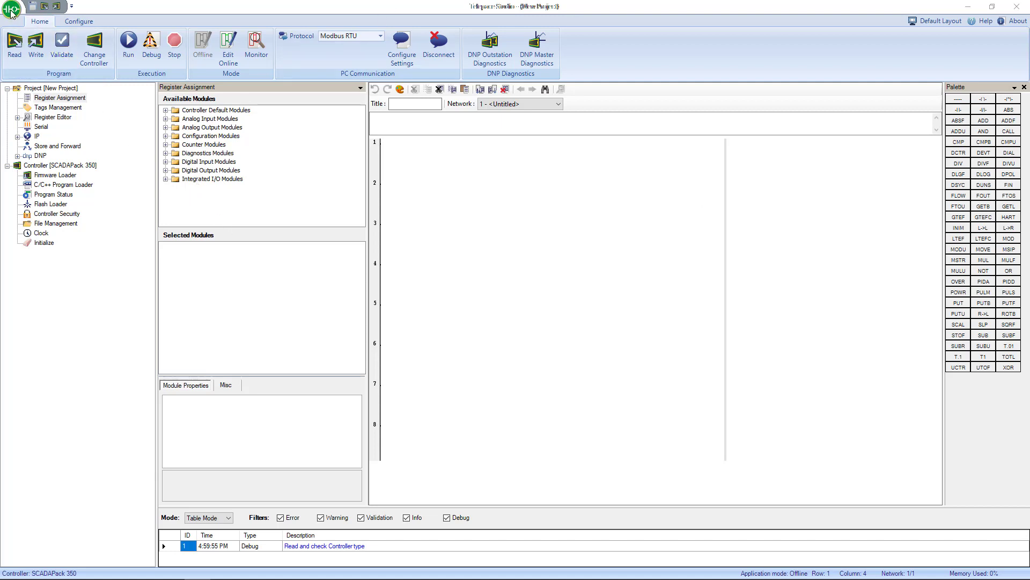
Step: Browse the file options, then the controller and program ribbon commands
click(11, 7)
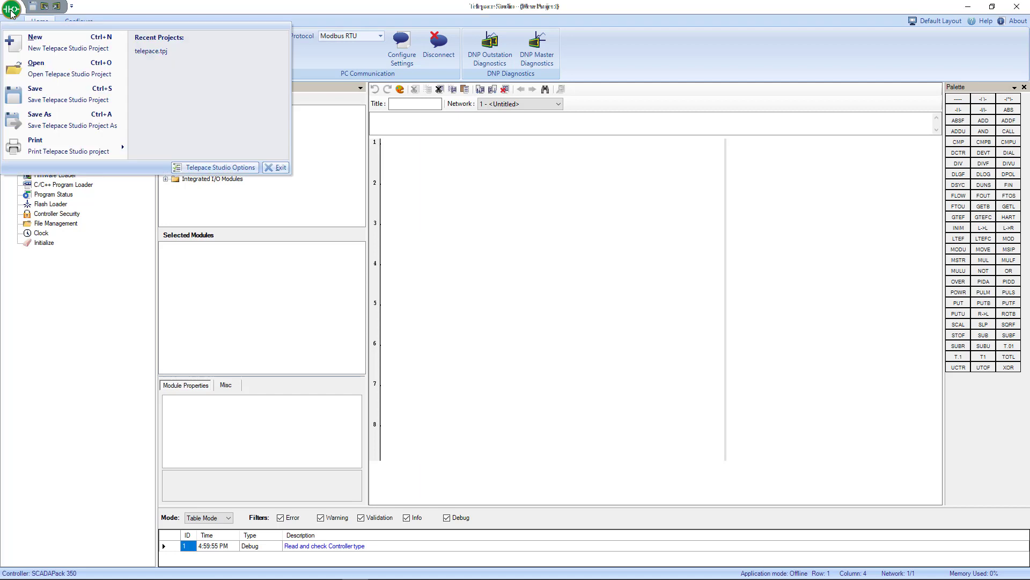
mouse_move(56, 68)
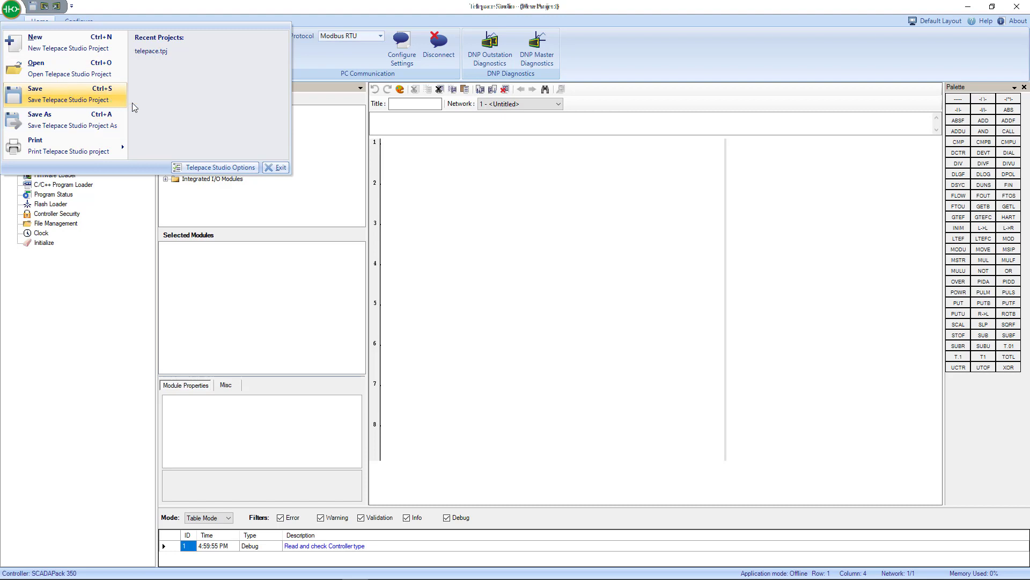
mouse_move(215, 123)
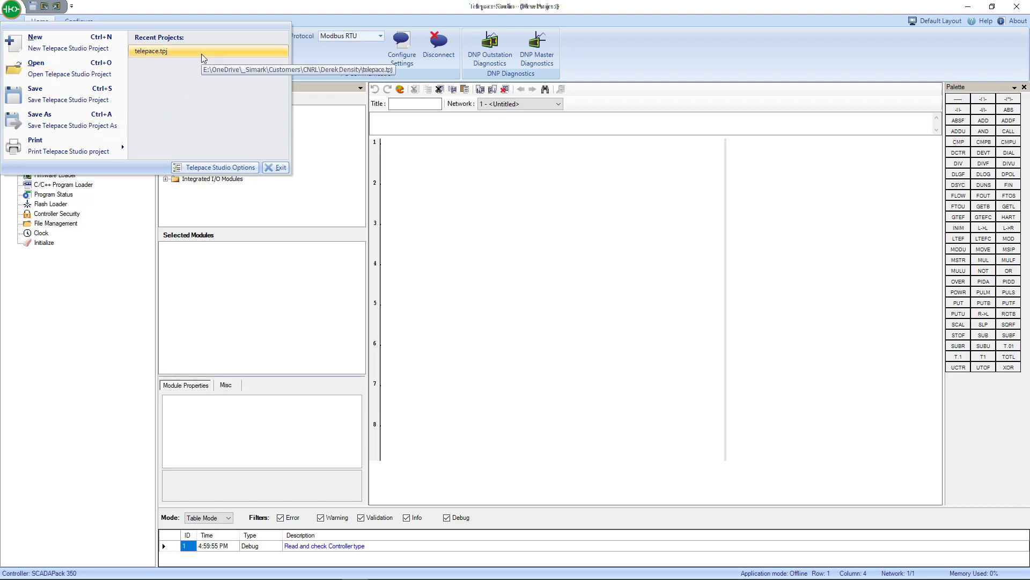
mouse_move(111, 12)
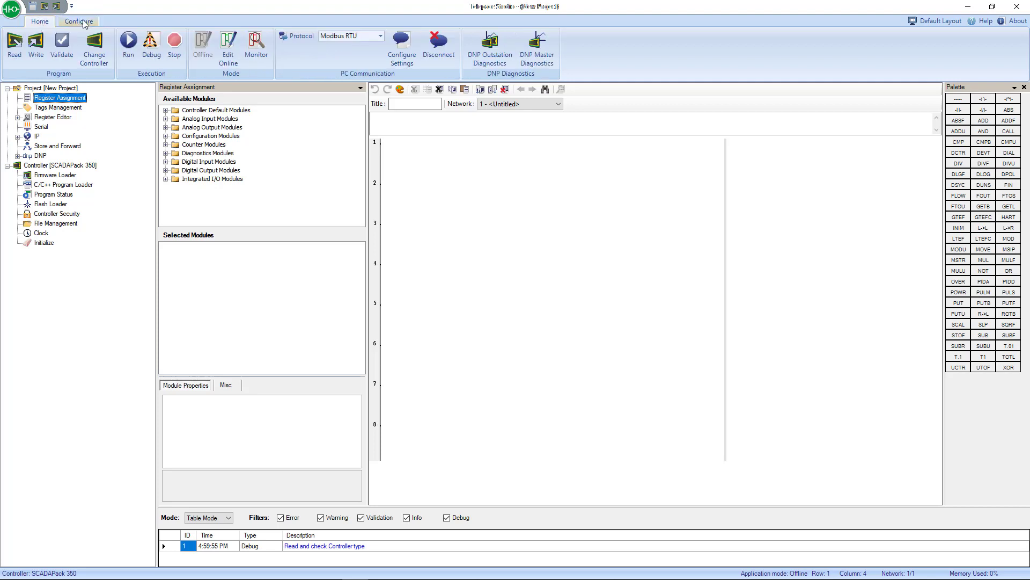
click(78, 21)
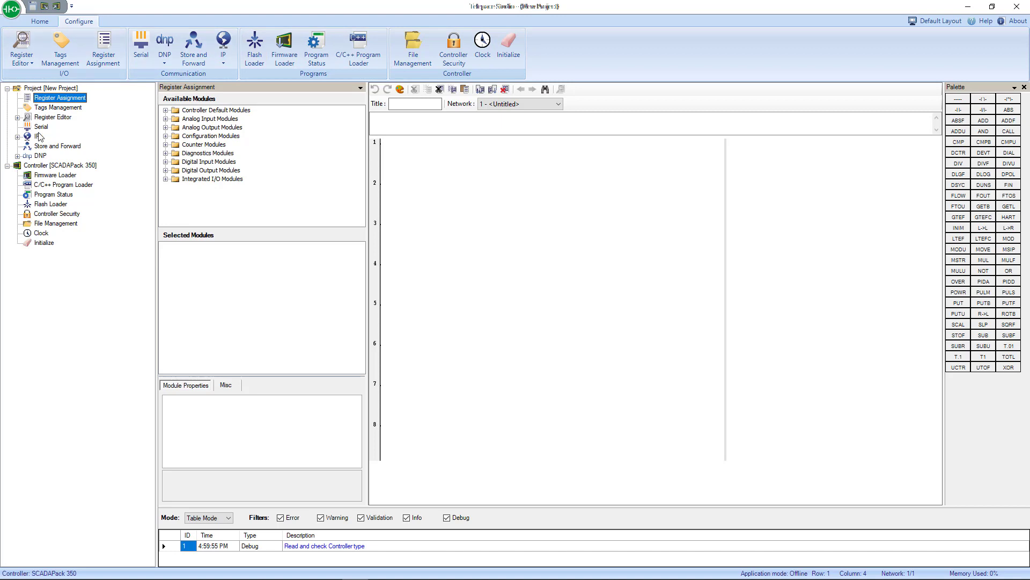
click(39, 22)
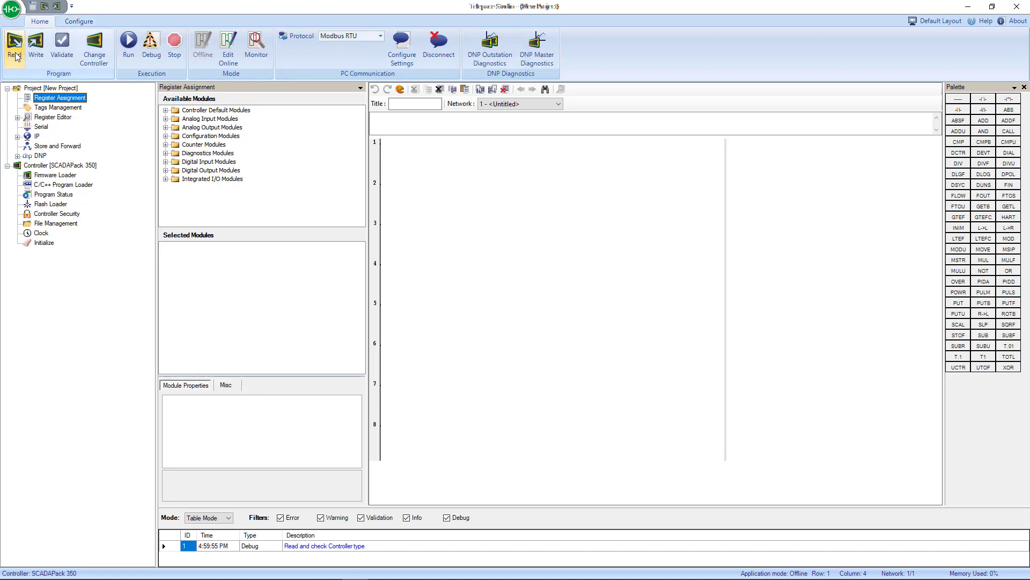
mouse_move(14, 46)
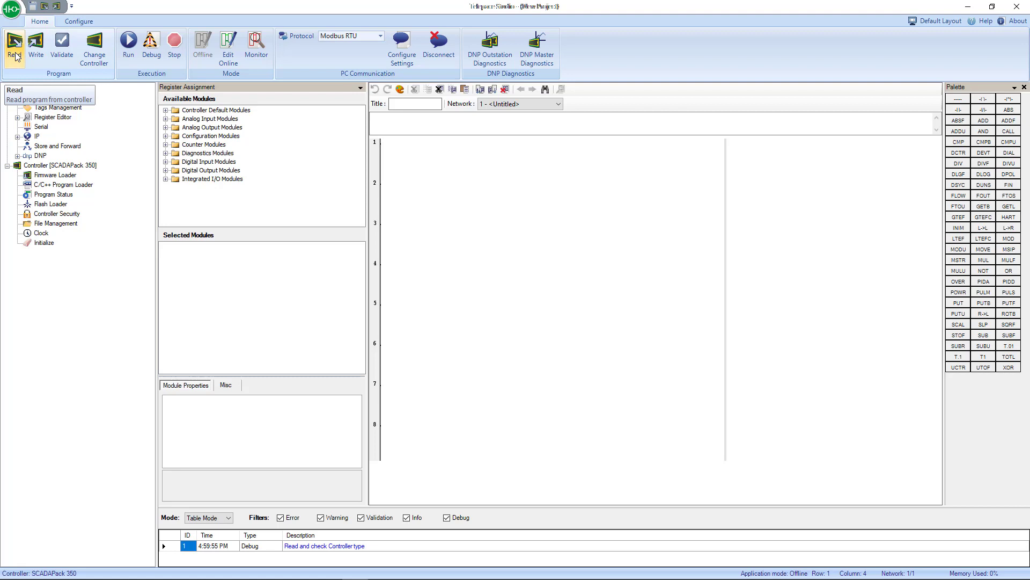
mouse_move(36, 46)
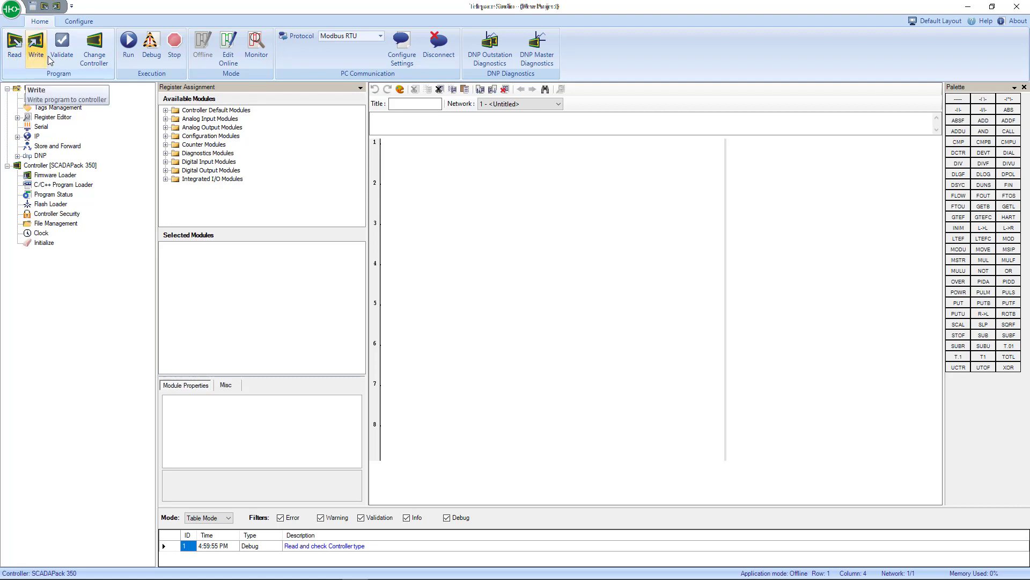
mouse_move(62, 44)
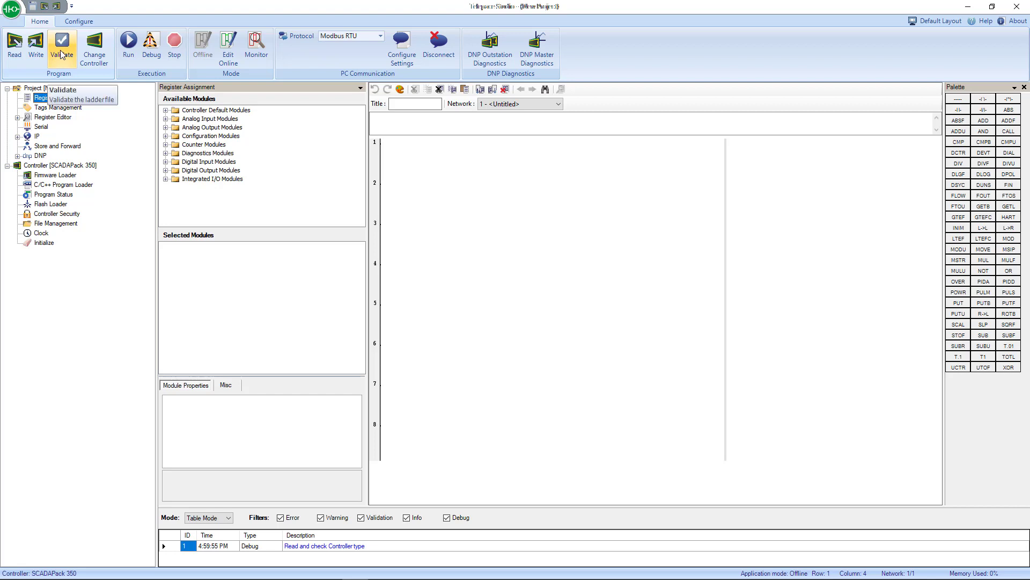
mouse_move(94, 44)
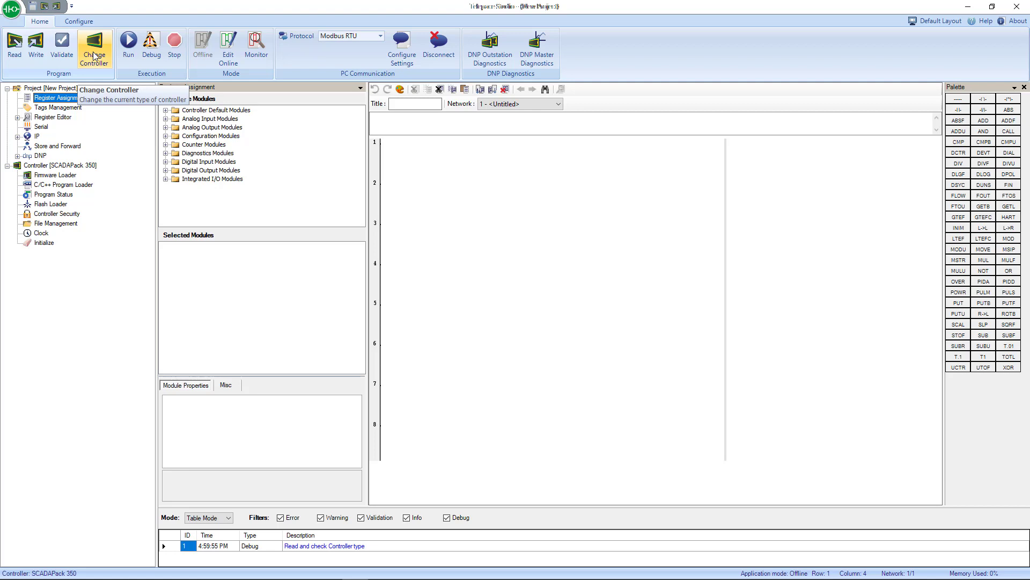
mouse_move(94, 49)
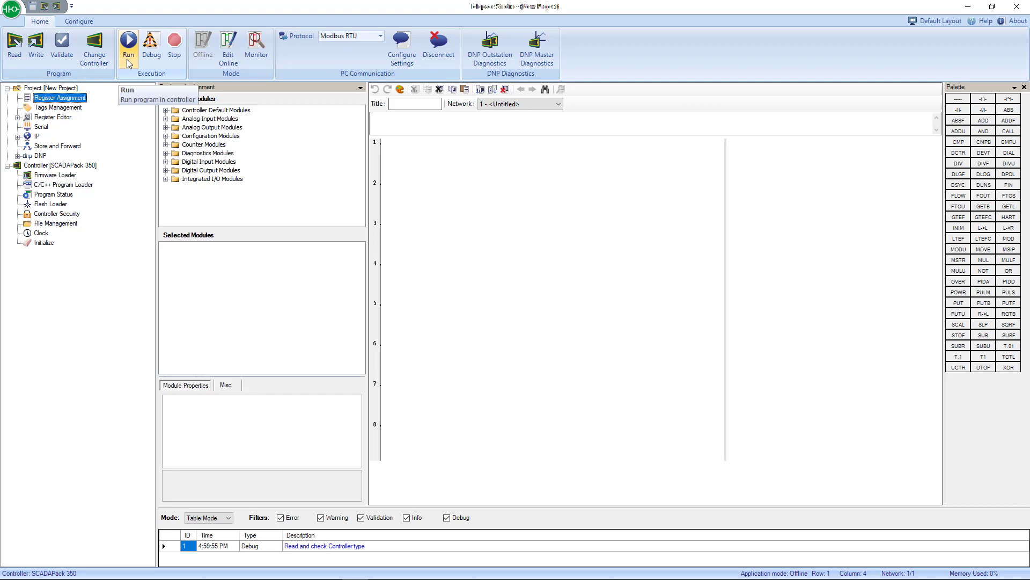
mouse_move(152, 46)
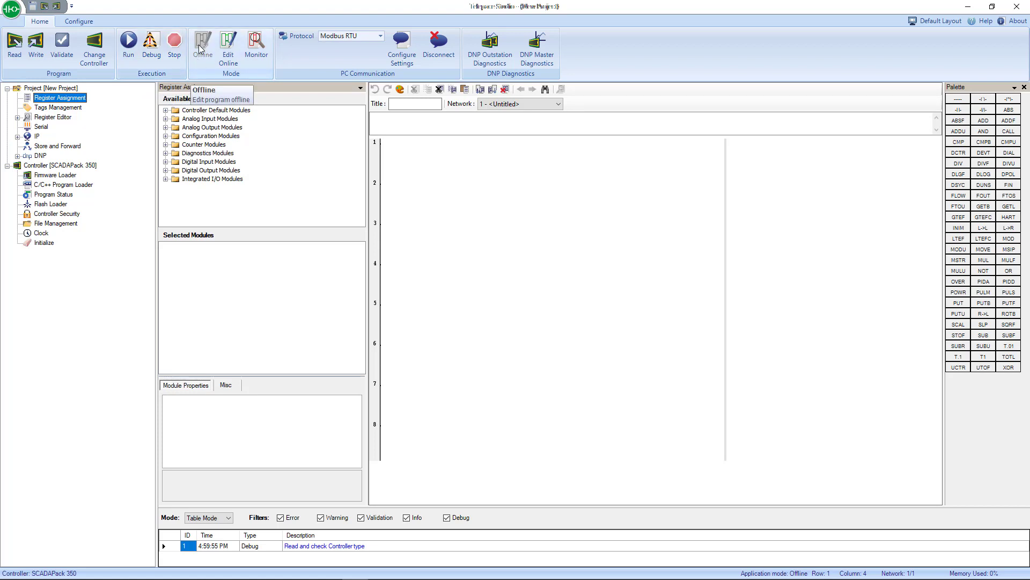
mouse_move(199, 48)
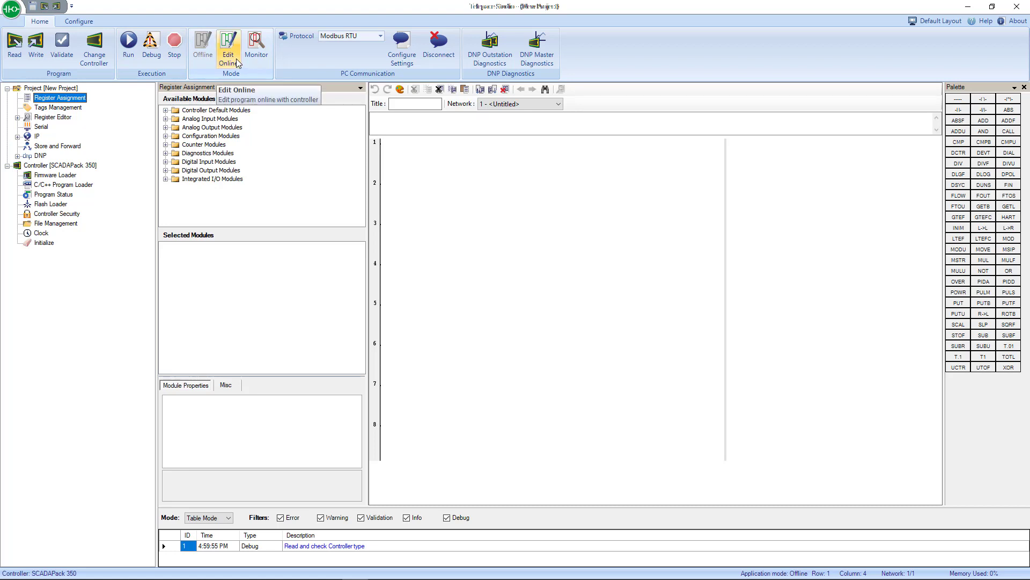
mouse_move(257, 46)
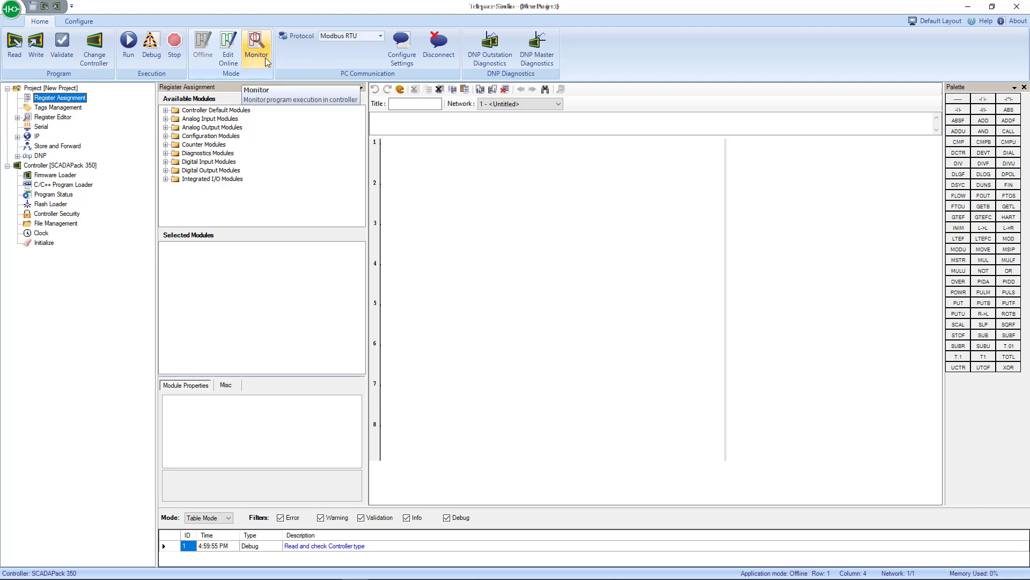
mouse_move(277, 66)
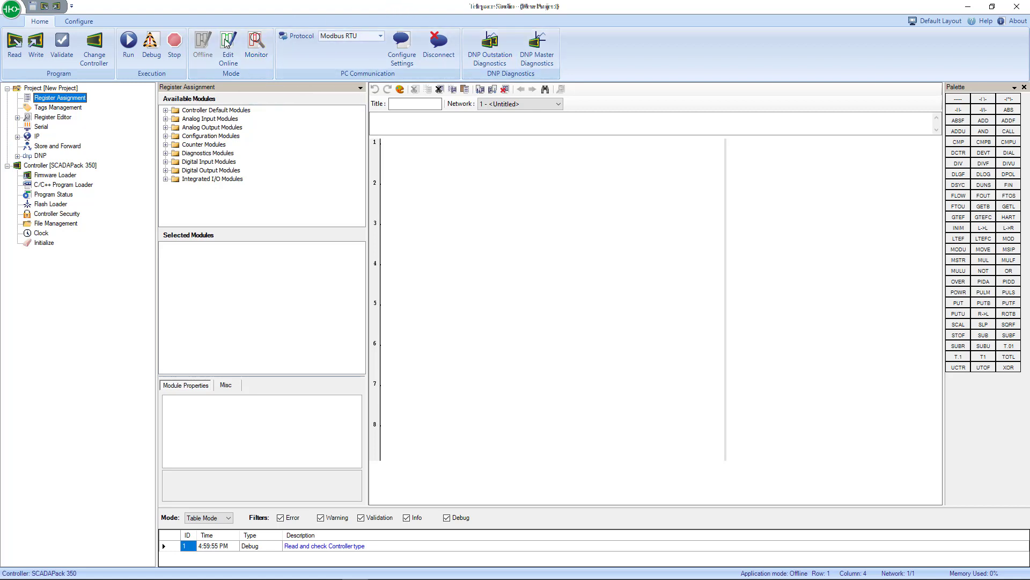
Step: Check the protocol list keeping Modbus RTU, then show Register Editor custom groups with Group 1
click(380, 35)
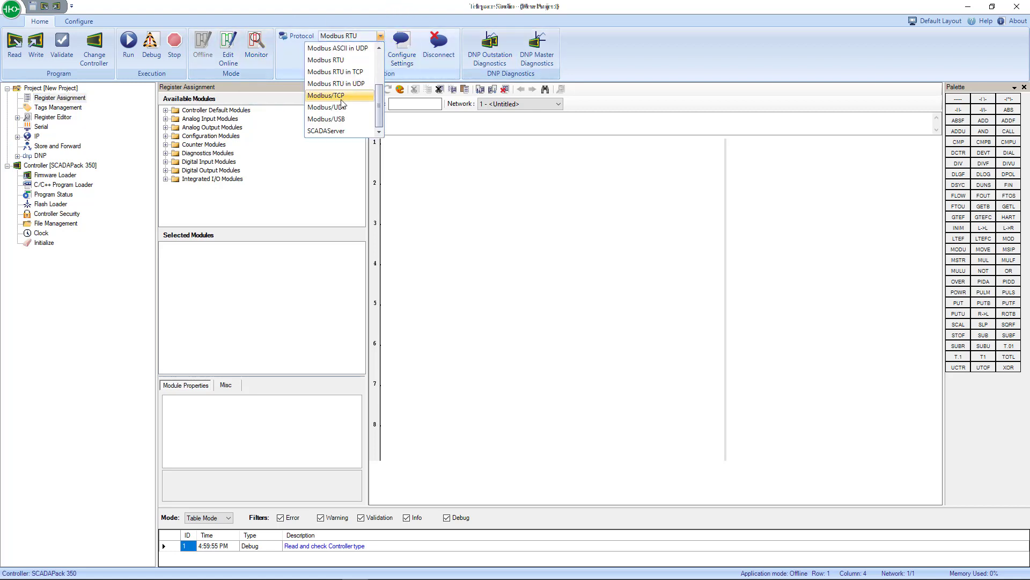
mouse_move(340, 83)
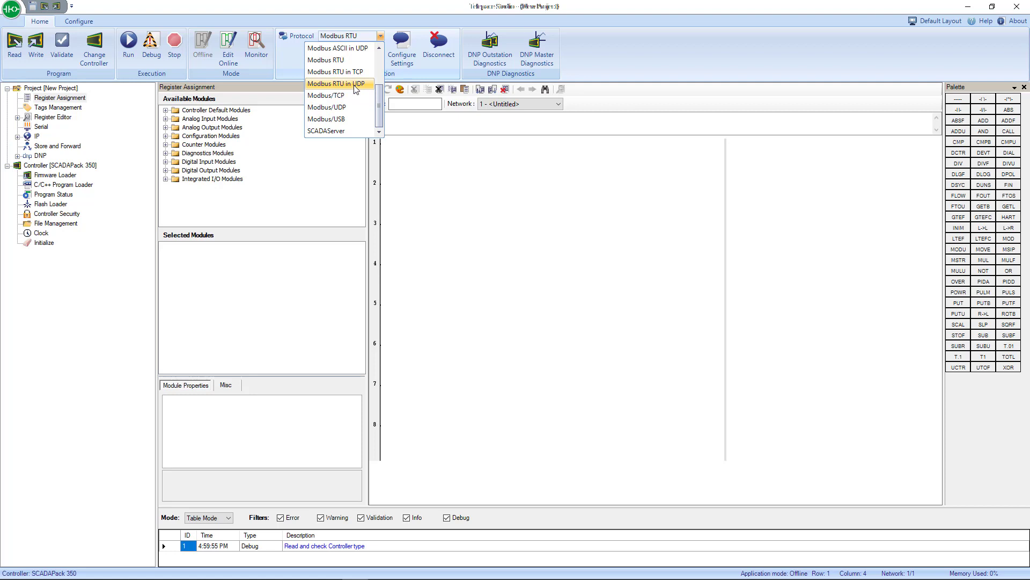
click(327, 60)
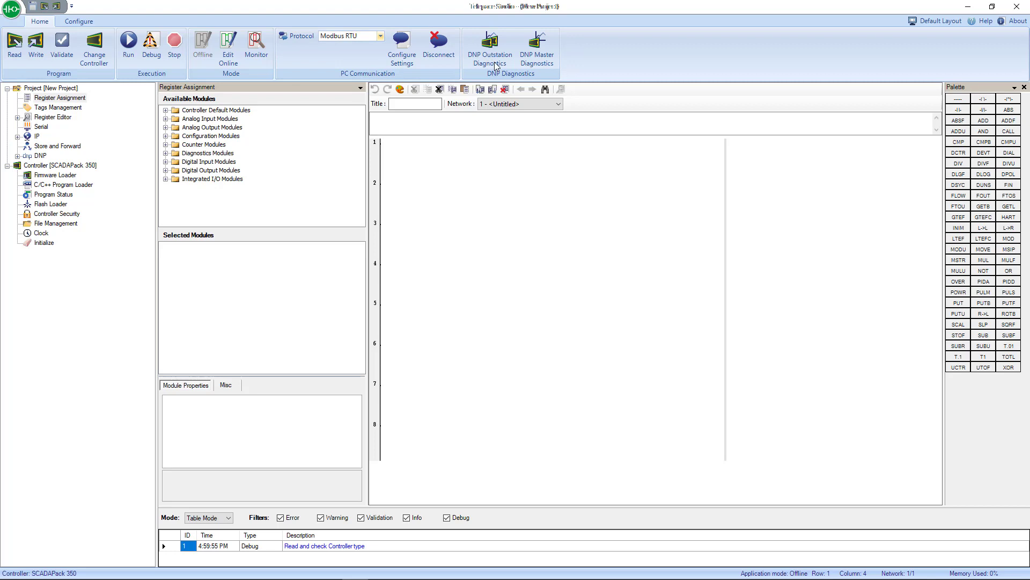
mouse_move(220, 116)
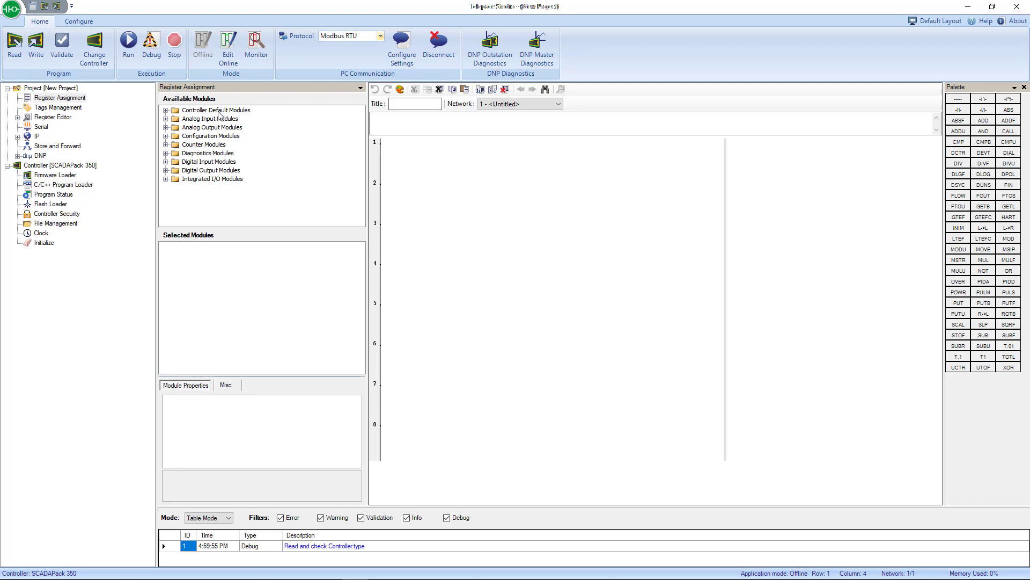
mouse_move(50, 96)
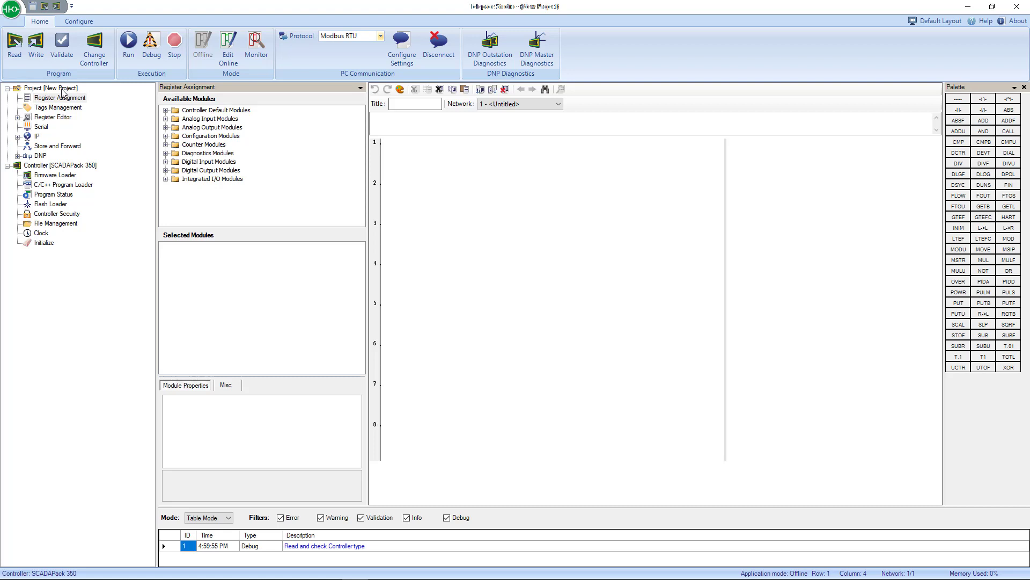
mouse_move(49, 101)
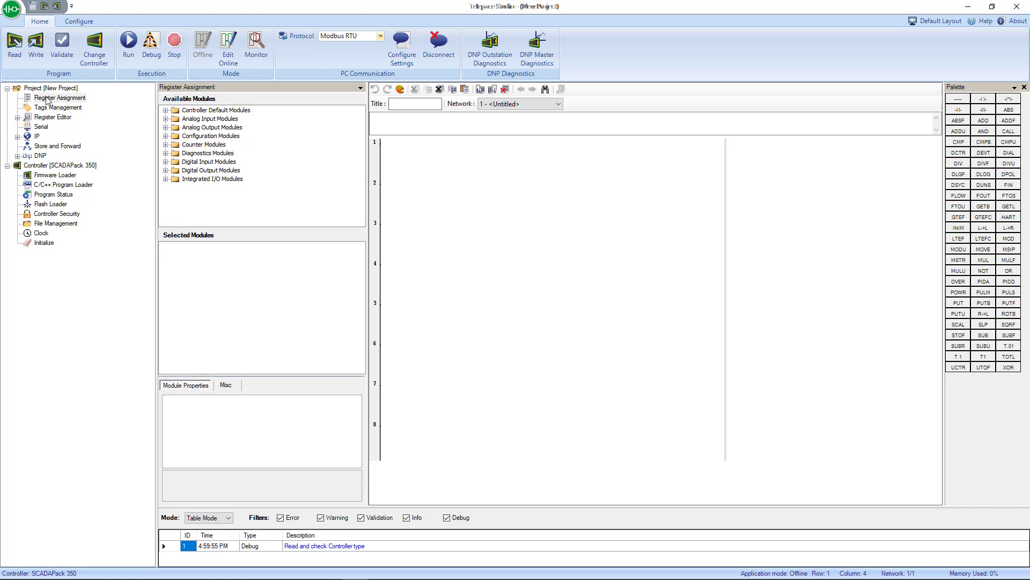
mouse_move(52, 102)
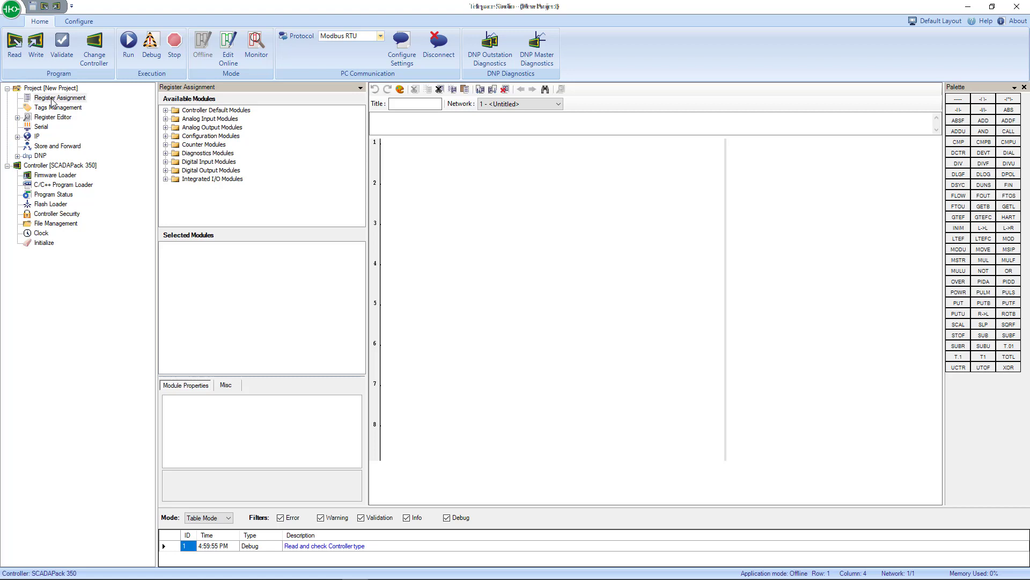
click(60, 97)
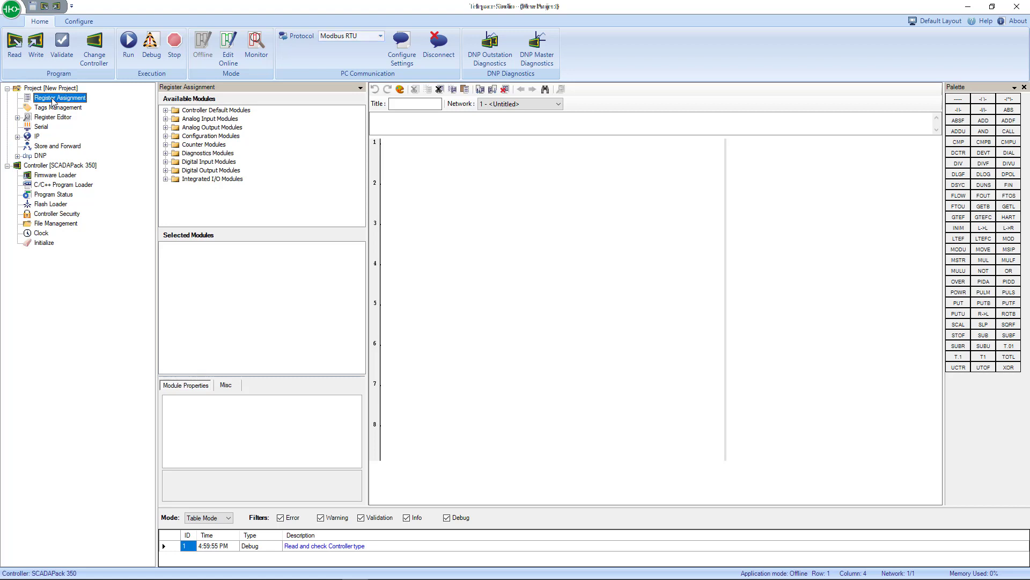
click(58, 107)
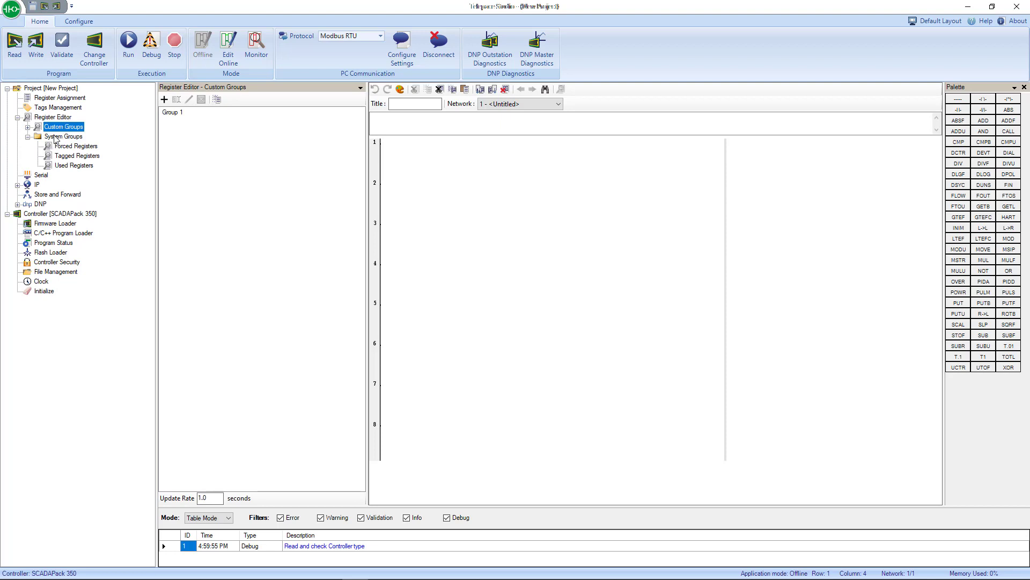
Step: Browse the empty Tagged and Used Registers lists, ending on the empty Forced Registers list
click(76, 145)
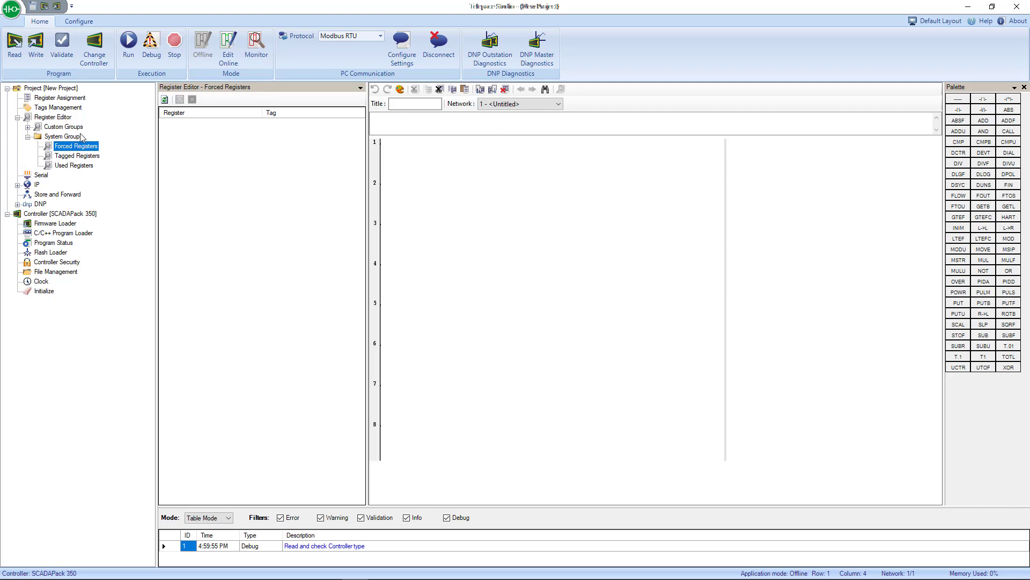
mouse_move(82, 136)
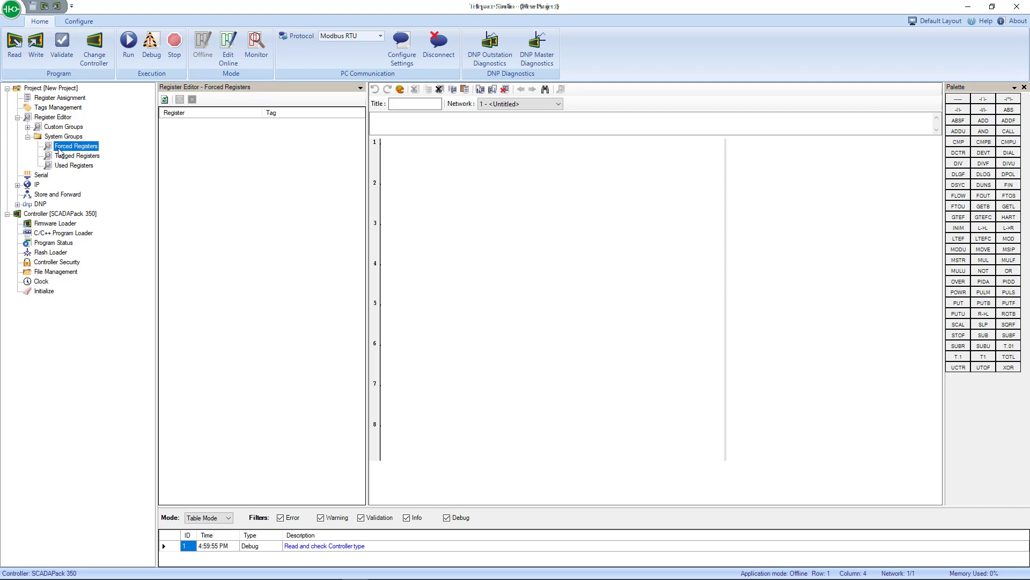
click(79, 155)
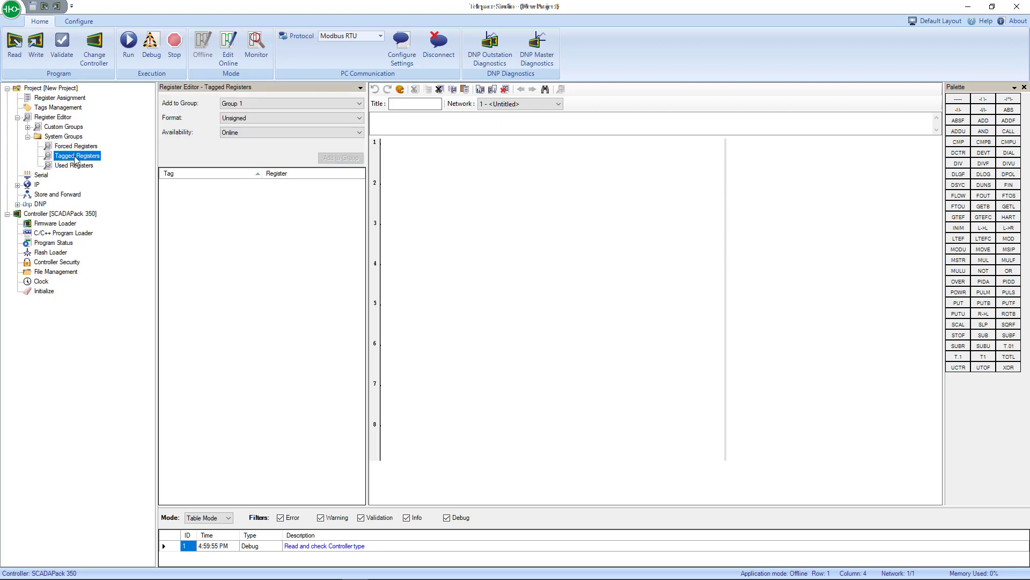
click(74, 165)
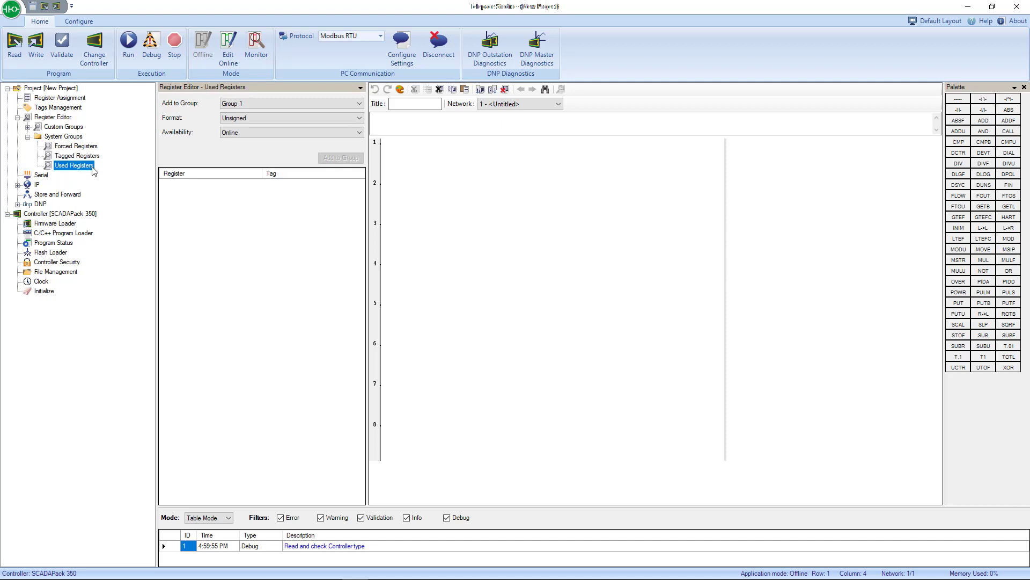
mouse_move(94, 170)
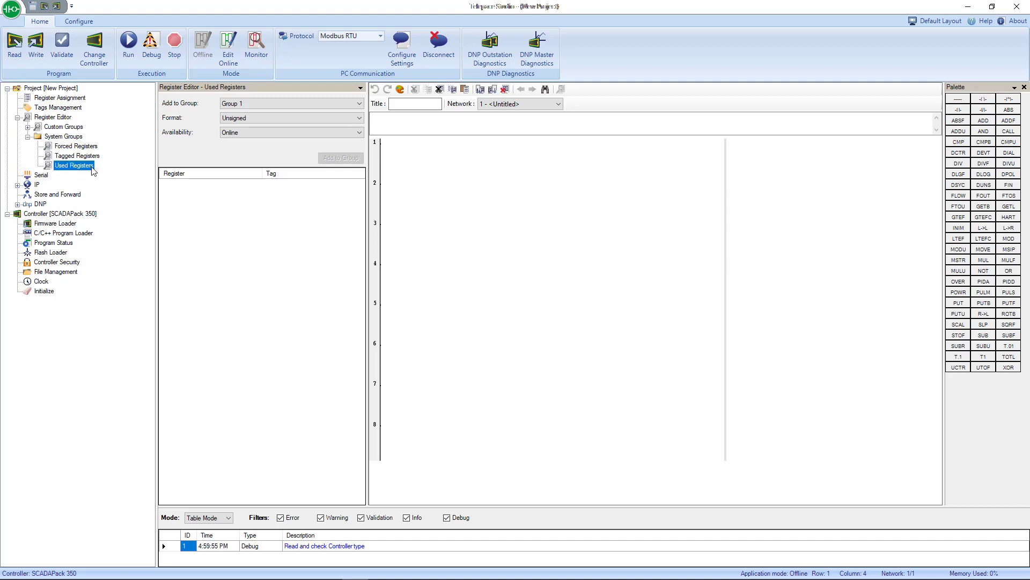
mouse_move(79, 171)
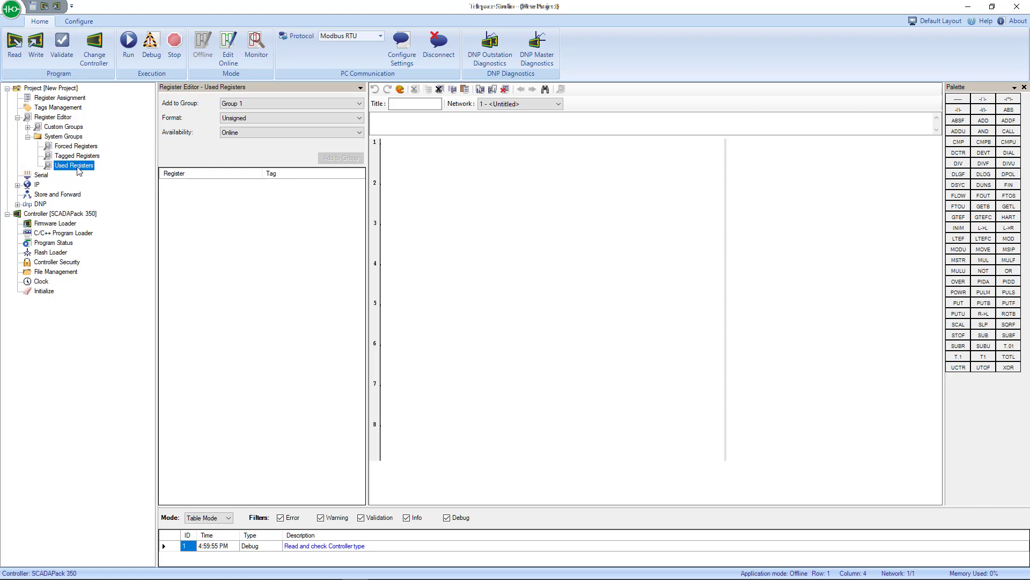
click(80, 155)
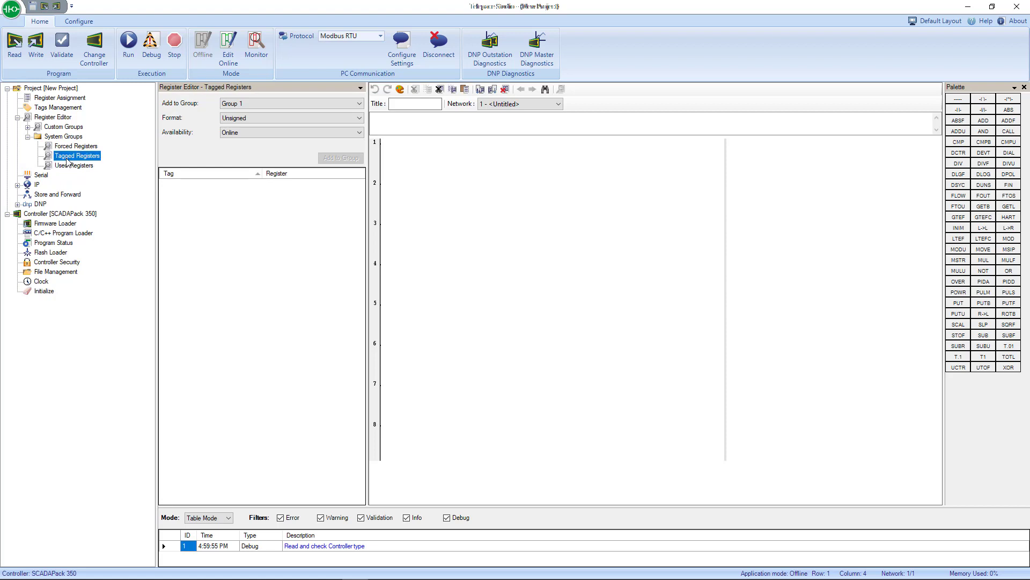
click(76, 145)
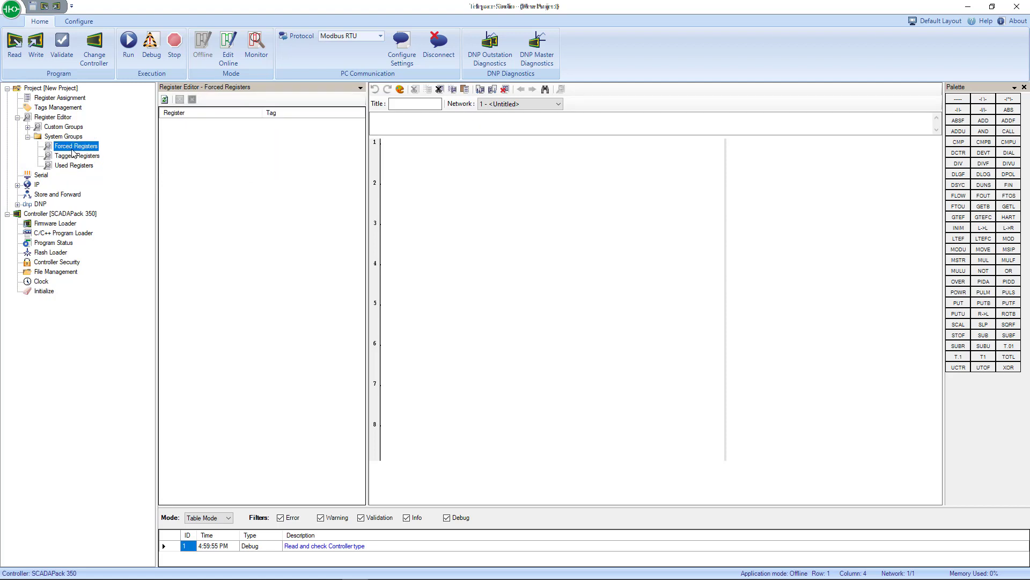
mouse_move(31, 185)
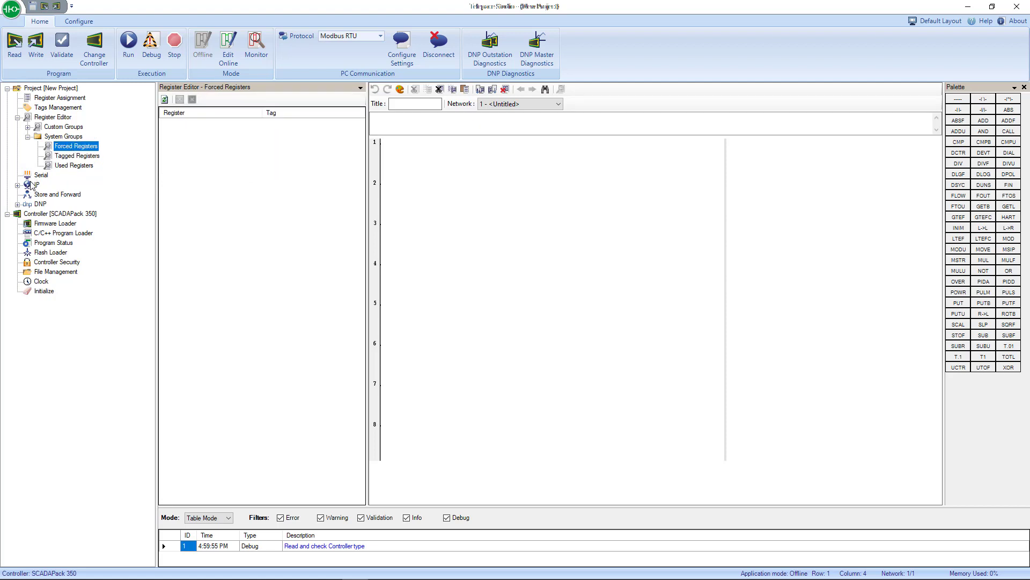
Step: Show com1 serial settings: Modbus RTU, station 1, 9600 baud, RS-485
click(41, 174)
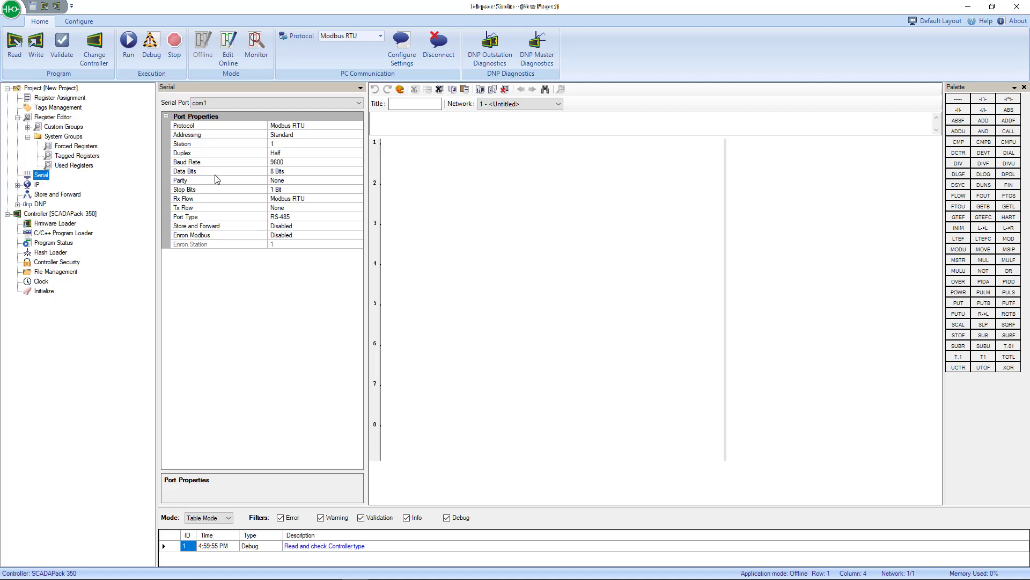
click(359, 103)
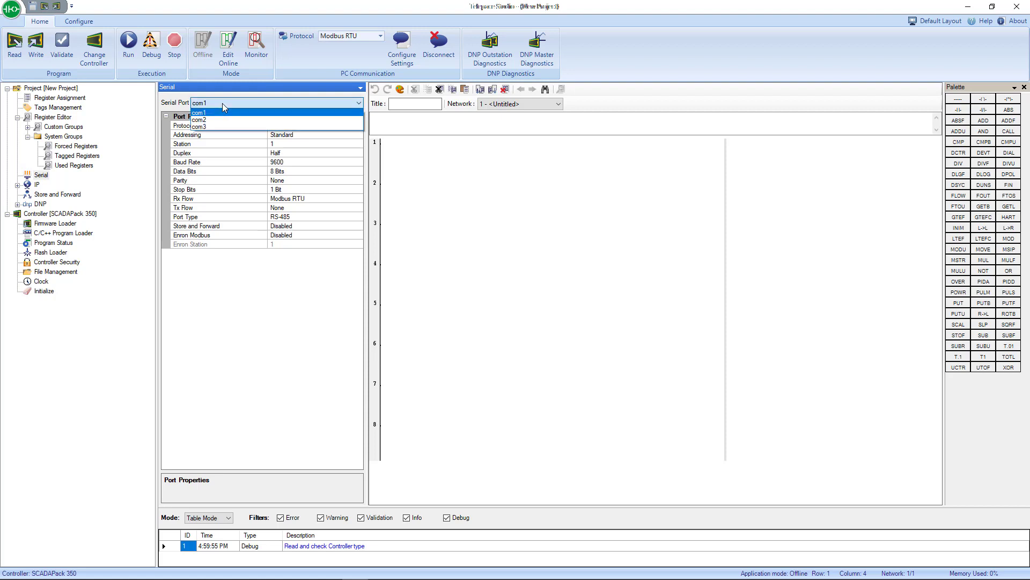
click(199, 103)
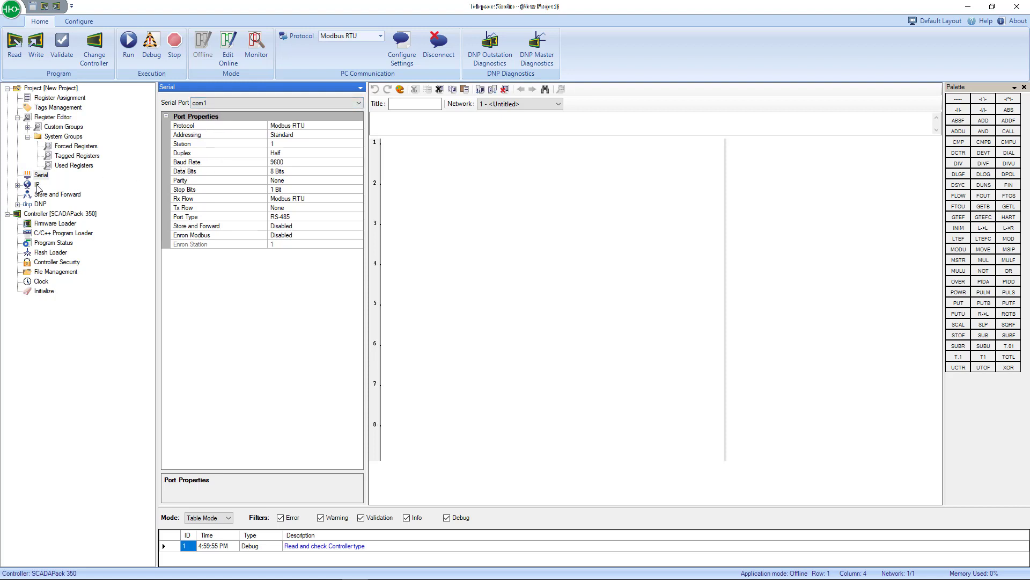
Step: View LAN IP address 0.0.0.0, then the empty Store and Forward table
click(36, 184)
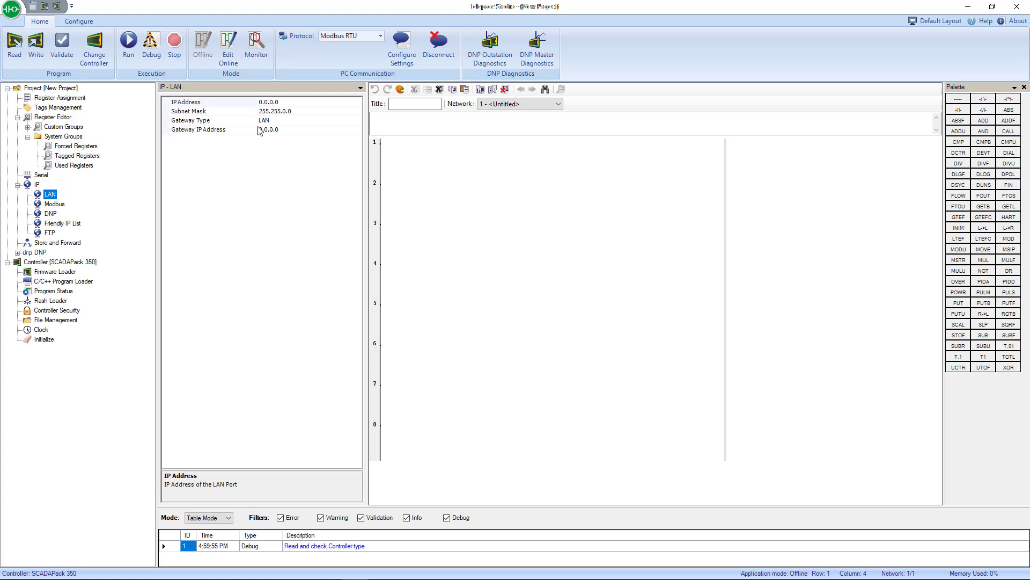
mouse_move(153, 161)
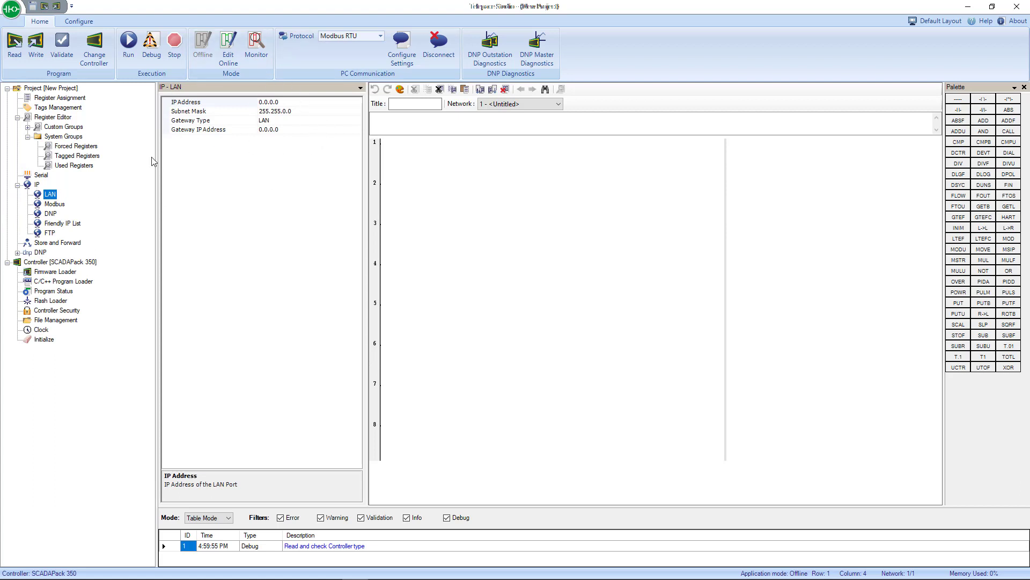
click(58, 242)
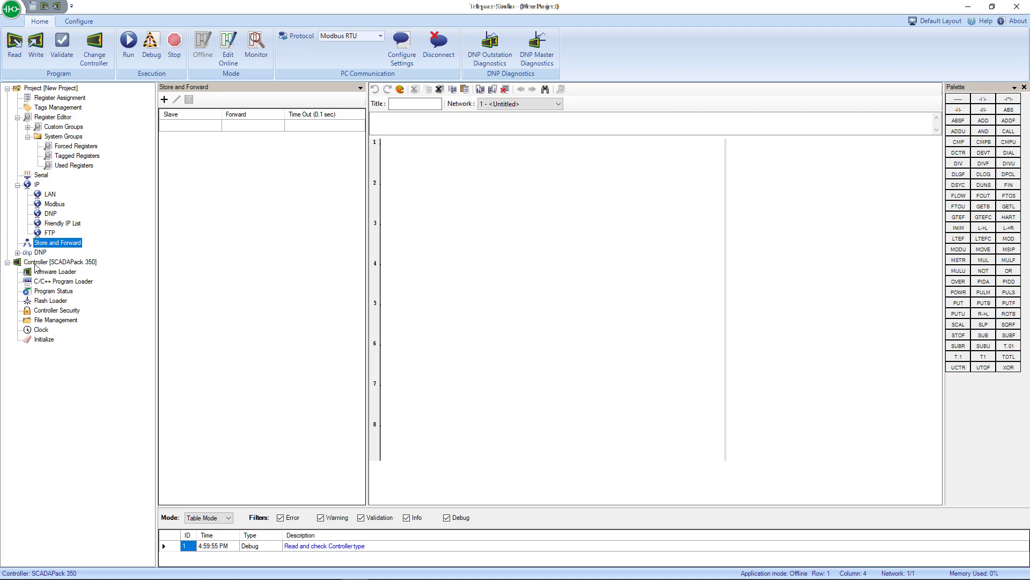
mouse_move(53, 272)
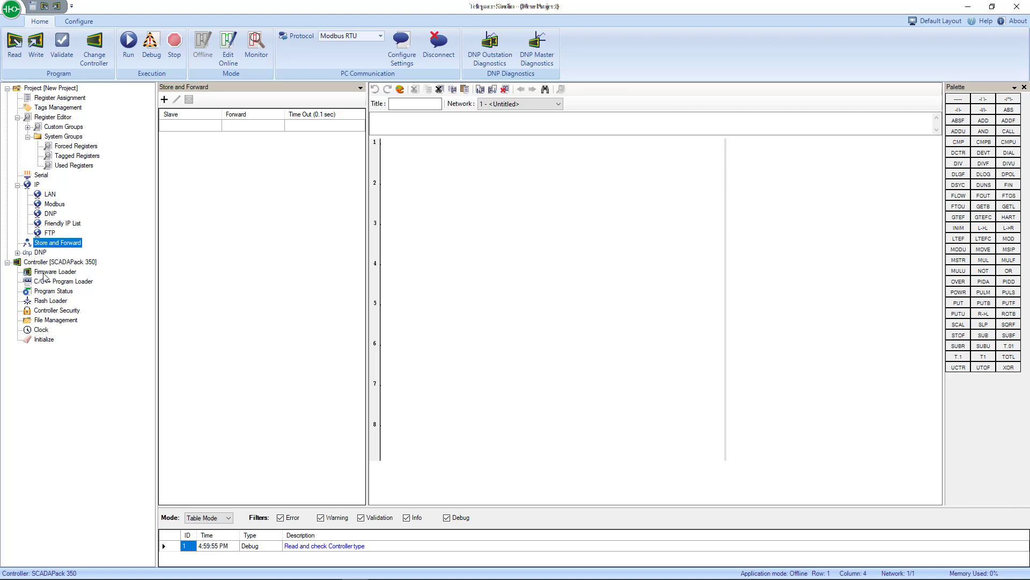
mouse_move(82, 284)
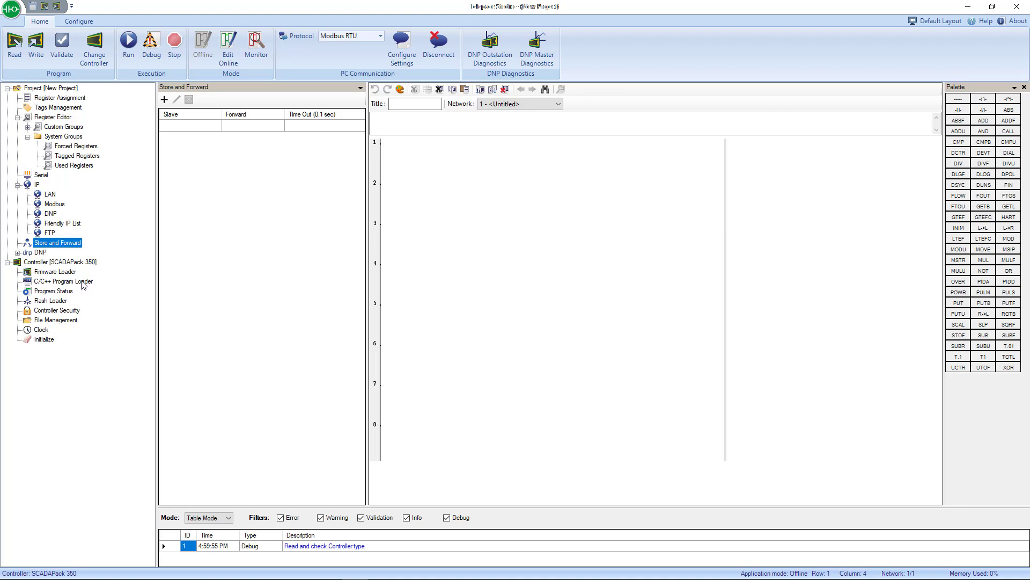
mouse_move(64, 297)
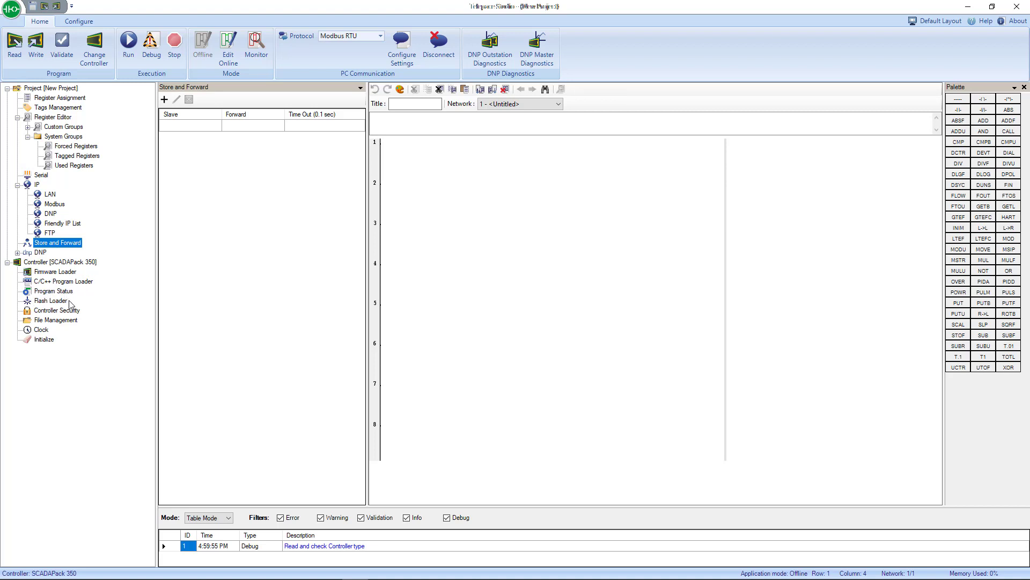
mouse_move(65, 316)
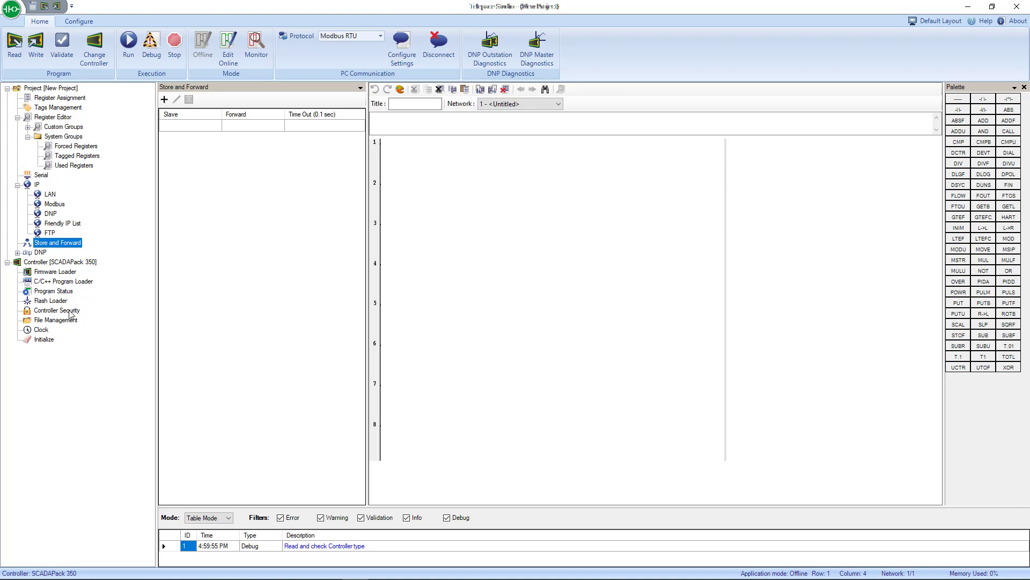
mouse_move(82, 318)
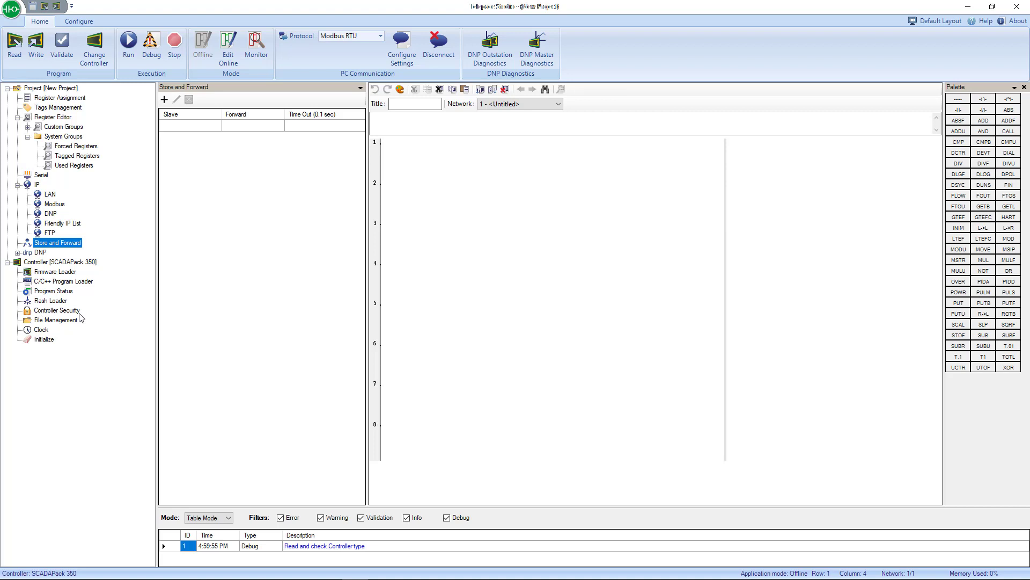
mouse_move(61, 317)
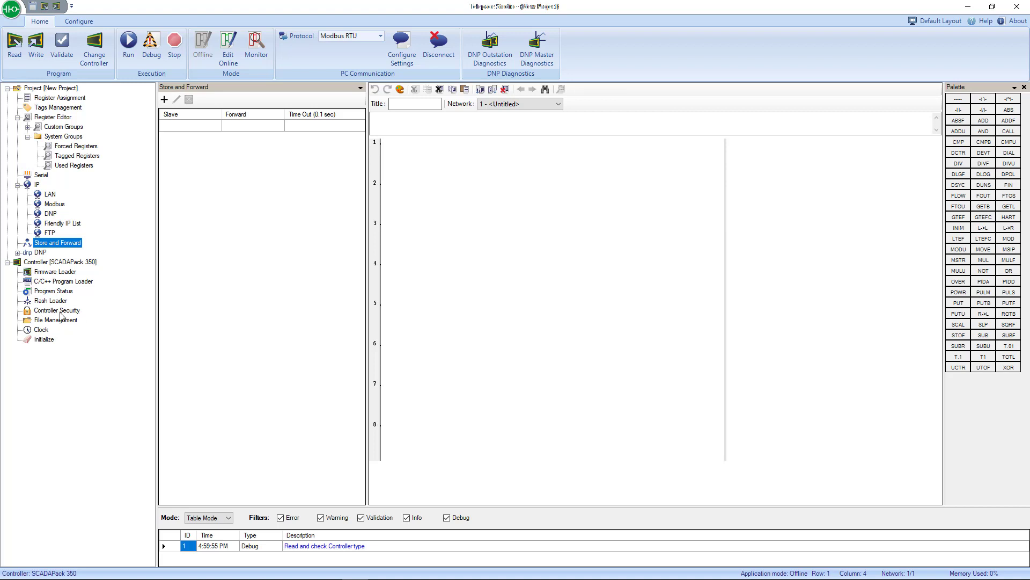
mouse_move(58, 327)
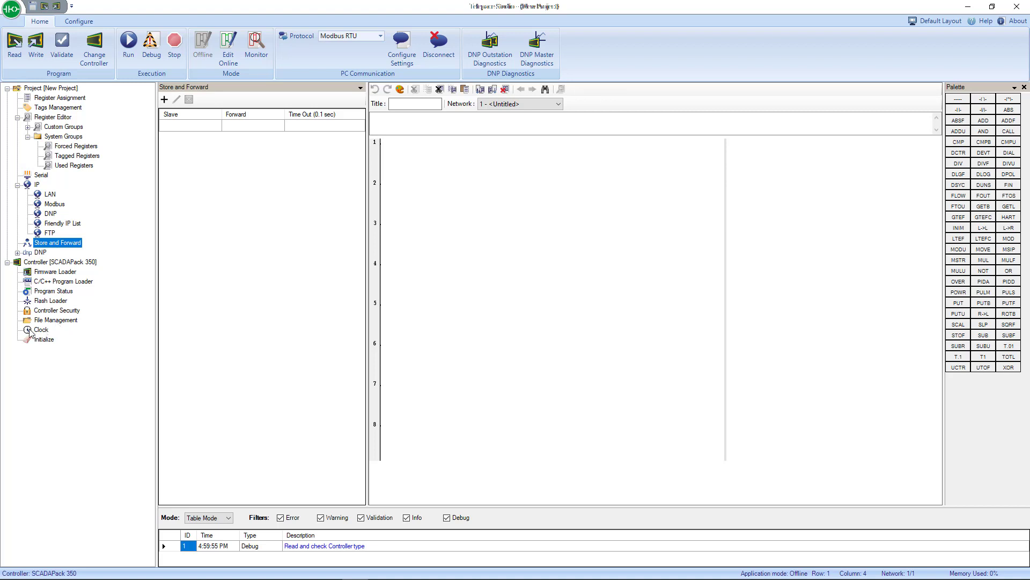
mouse_move(33, 346)
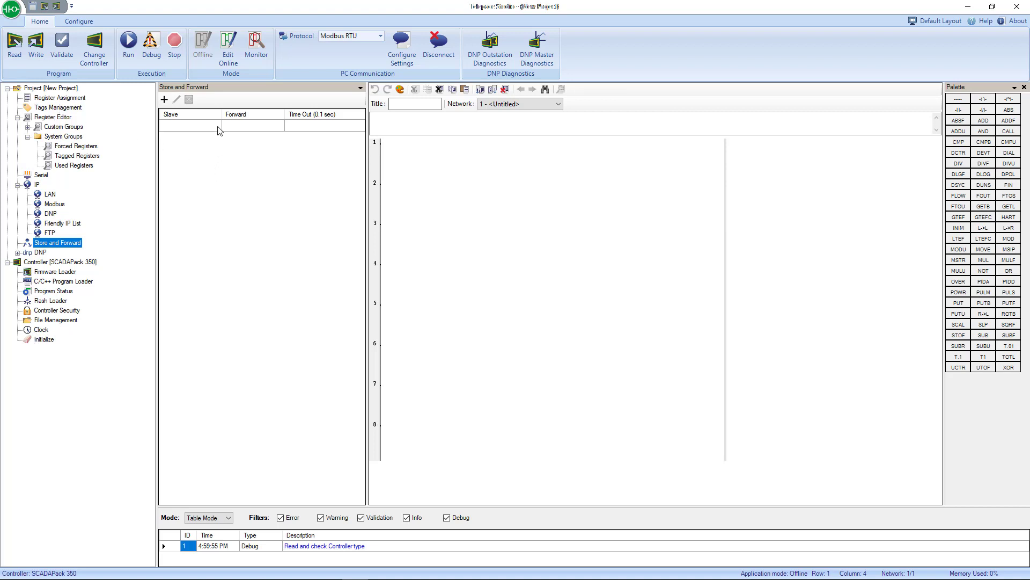
mouse_move(59, 102)
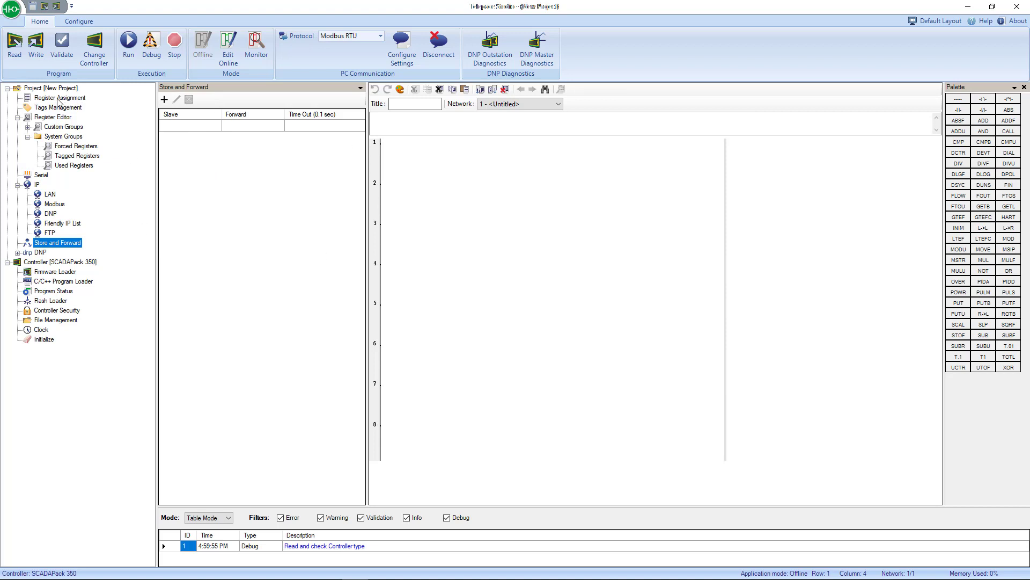
Step: Return to Register Assignment listing controller, analog and digital I/O module groups
click(59, 97)
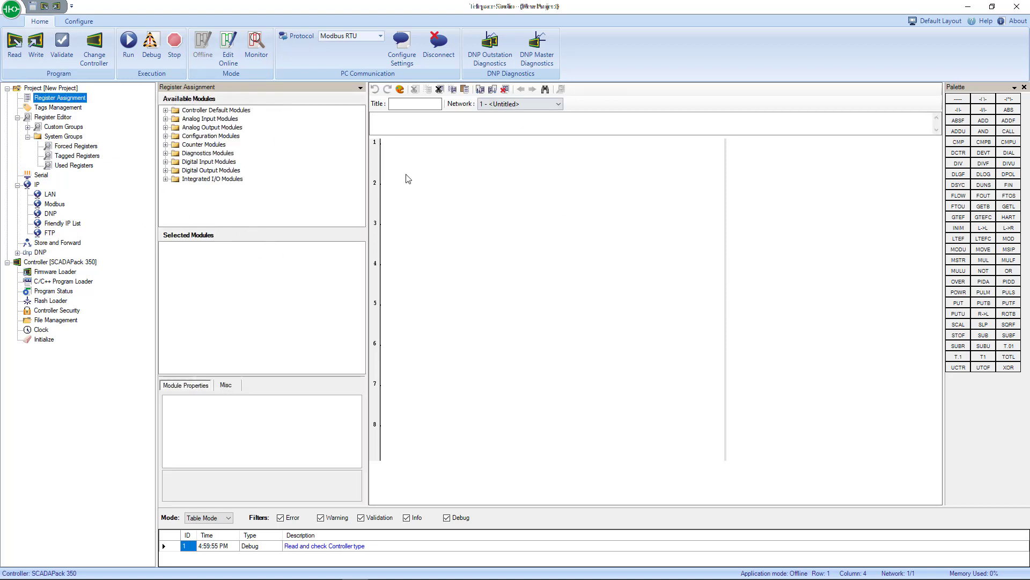
mouse_move(585, 246)
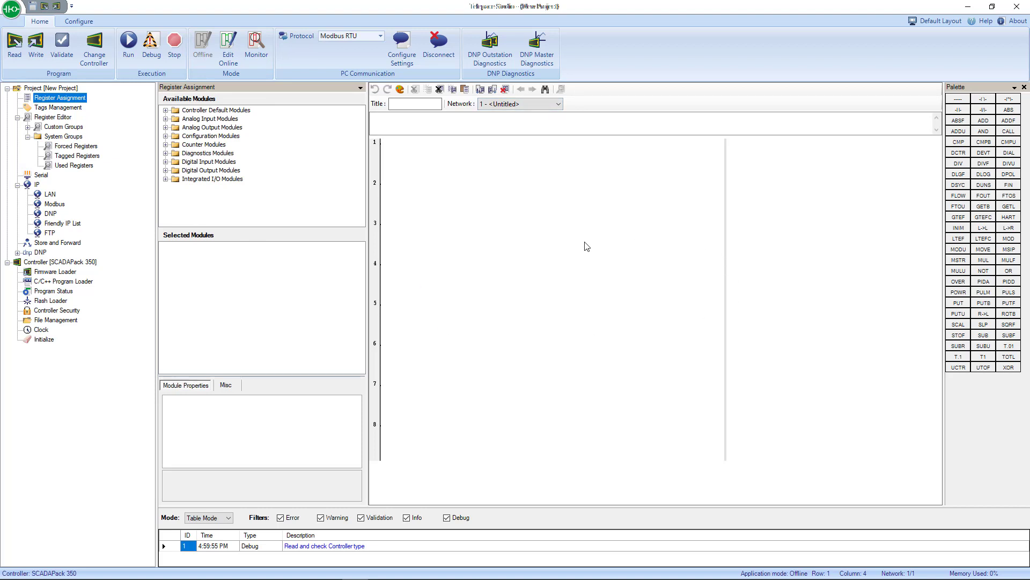
mouse_move(399, 154)
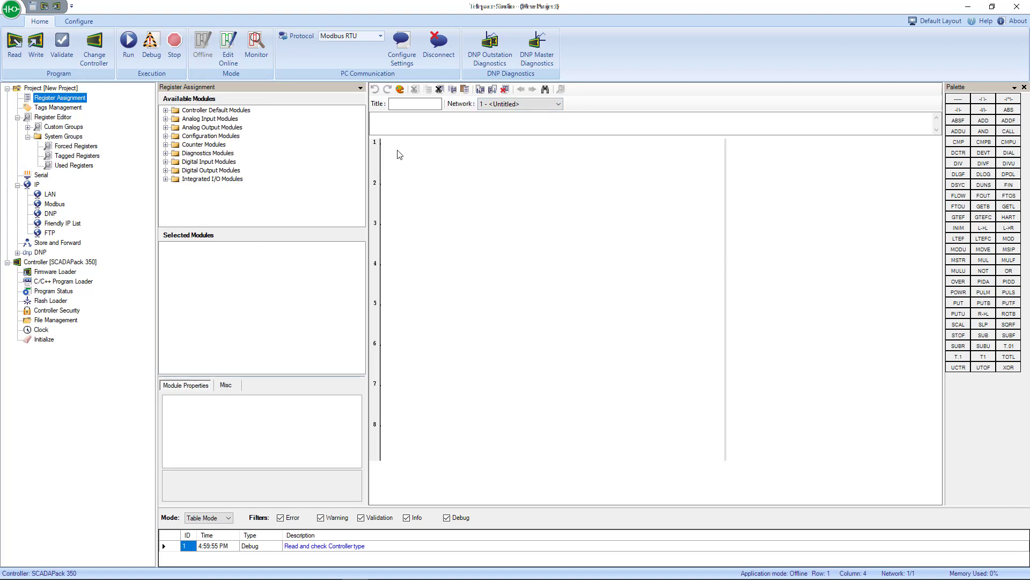
mouse_move(480, 229)
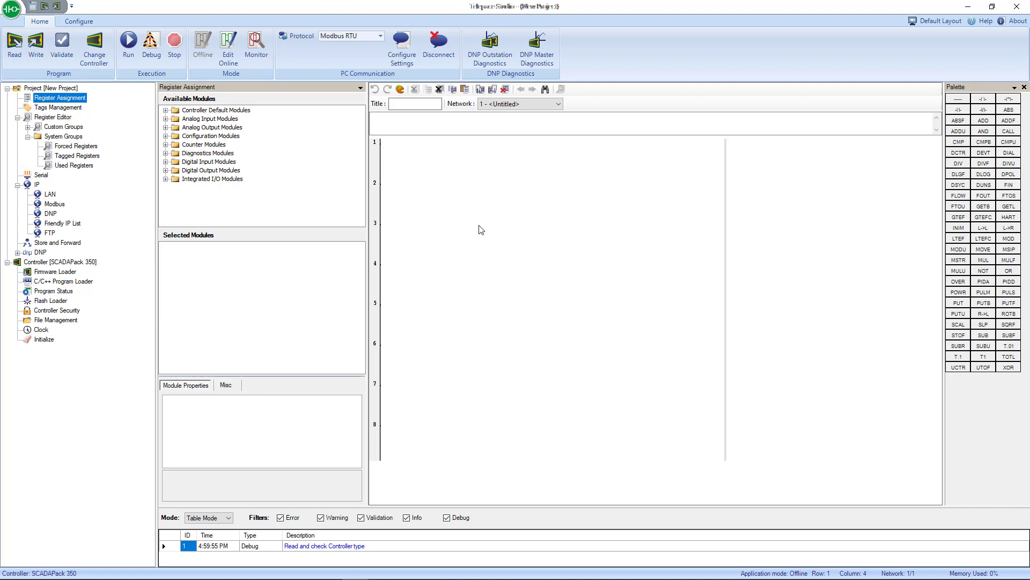
mouse_move(802, 248)
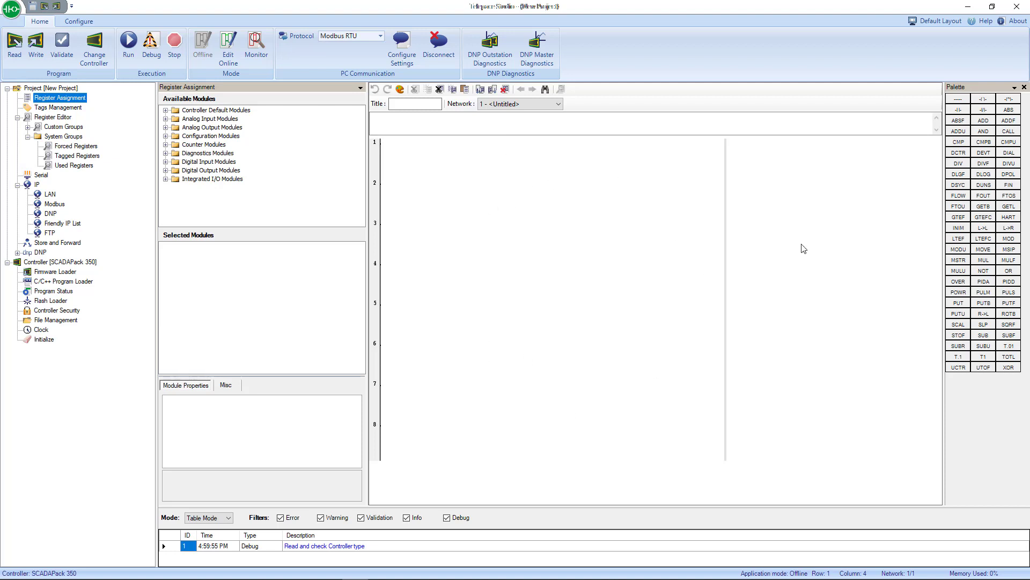
mouse_move(983, 119)
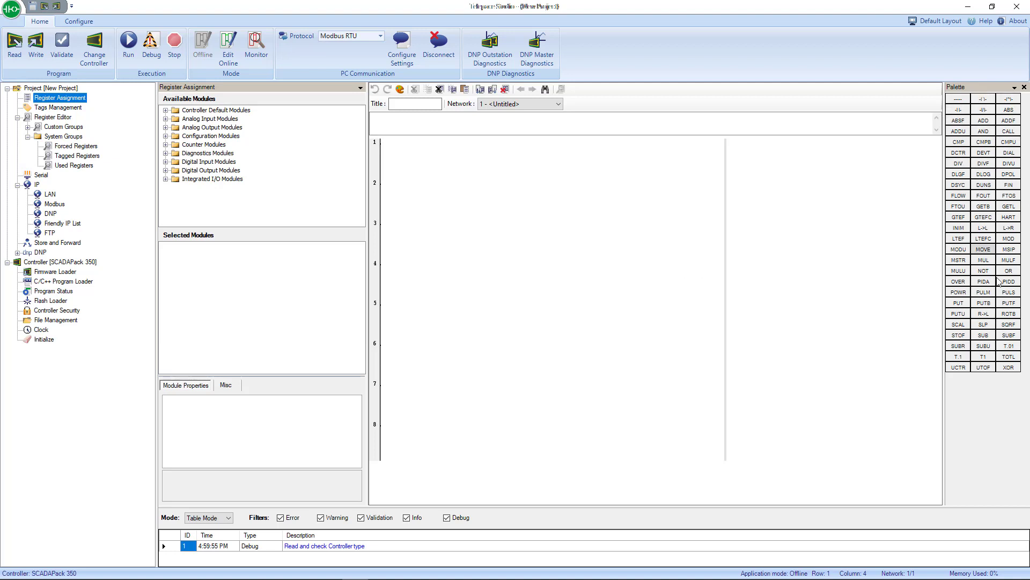
mouse_move(974, 298)
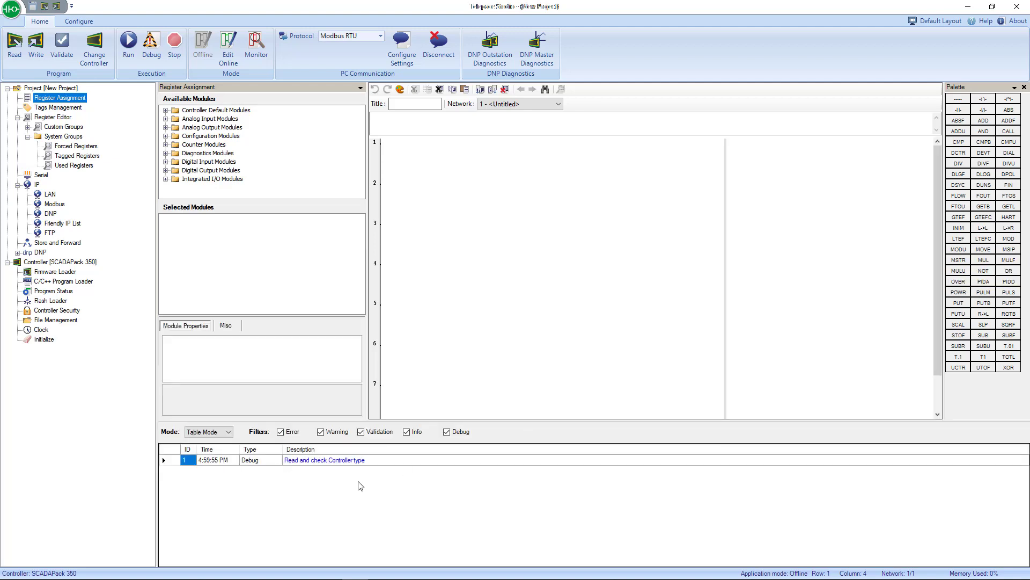
mouse_move(345, 518)
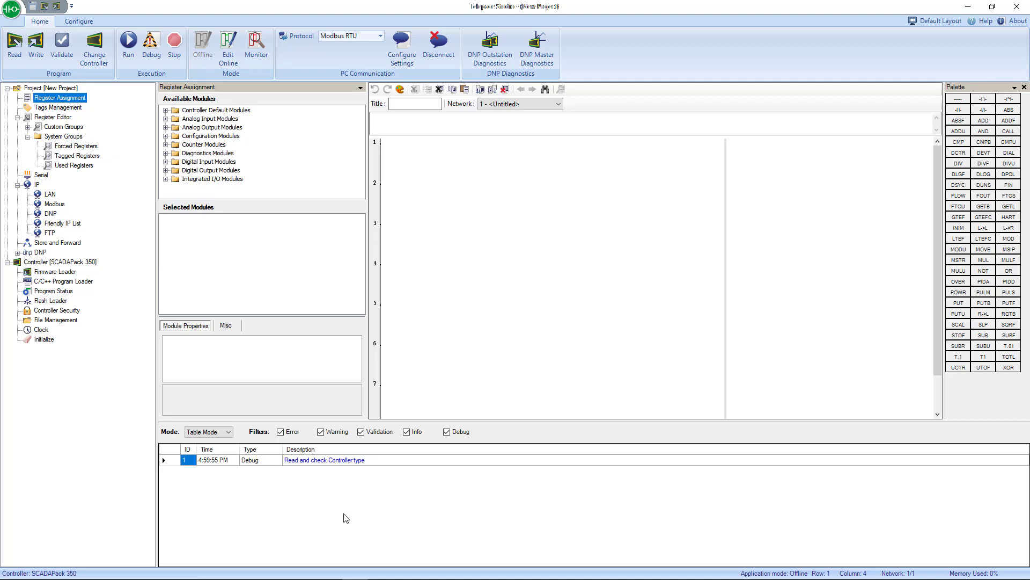
mouse_move(315, 509)
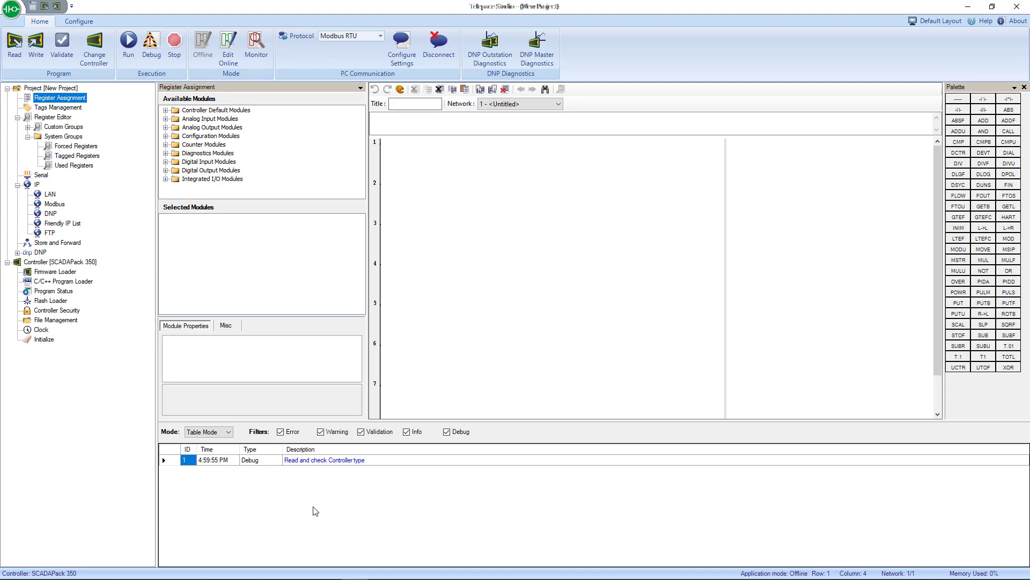